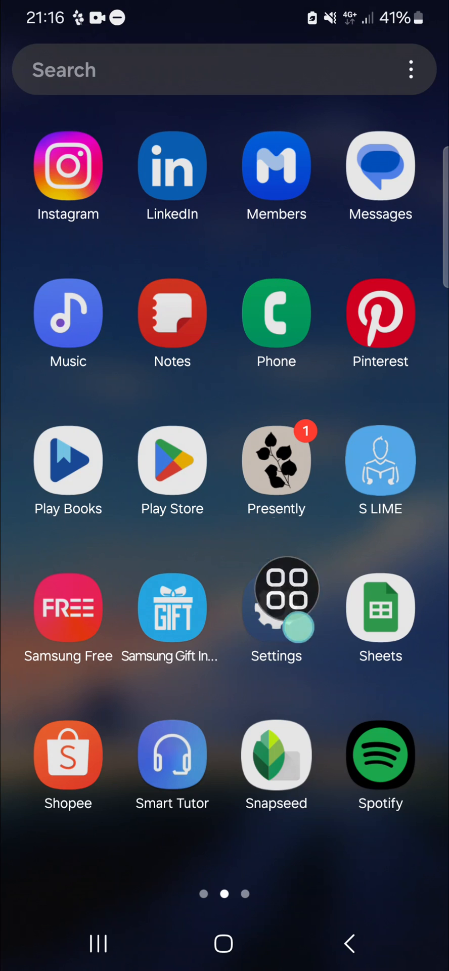
# - Launch Snapseed from the home screen and reach its empty start screen
pyautogui.click(277, 754)
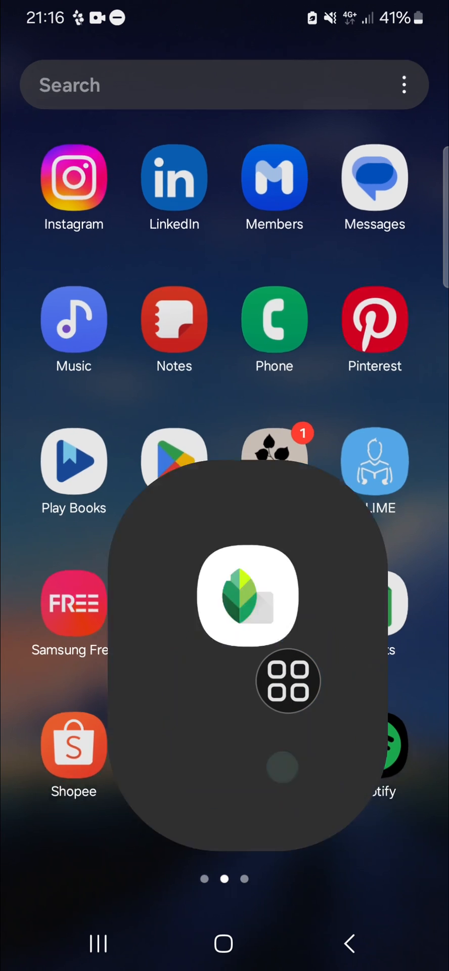
pyautogui.click(247, 597)
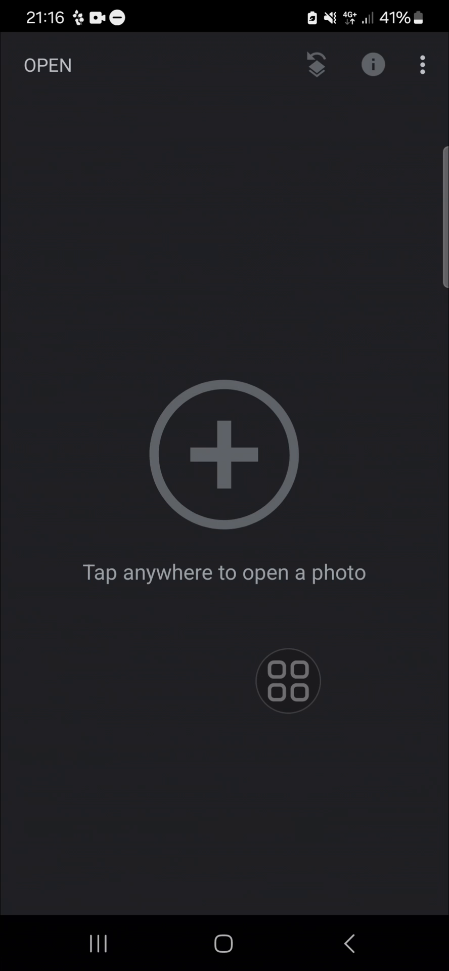
# - Open the lilac MARLEY bouquet image with the grinning emoji from Recent
pyautogui.click(223, 455)
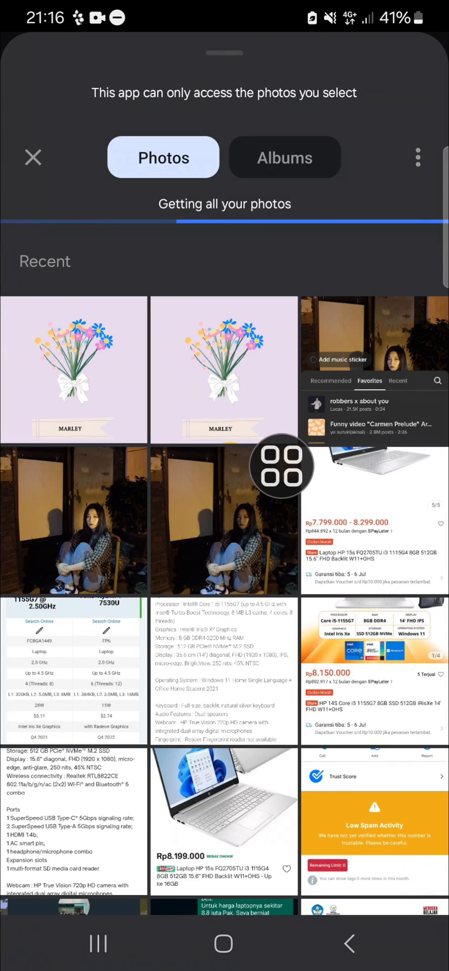
pyautogui.click(74, 370)
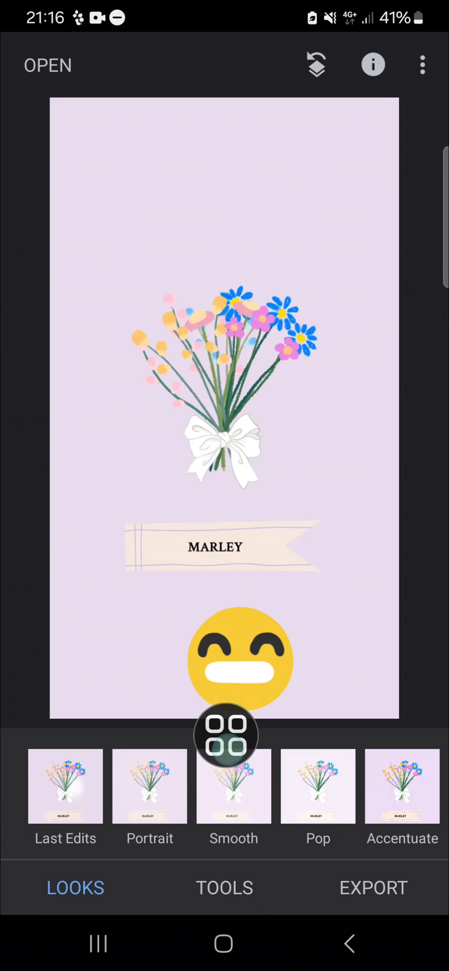
# - Use the Healing tool to paint away the grinning emoji below the MARLEY banner
pyautogui.click(224, 887)
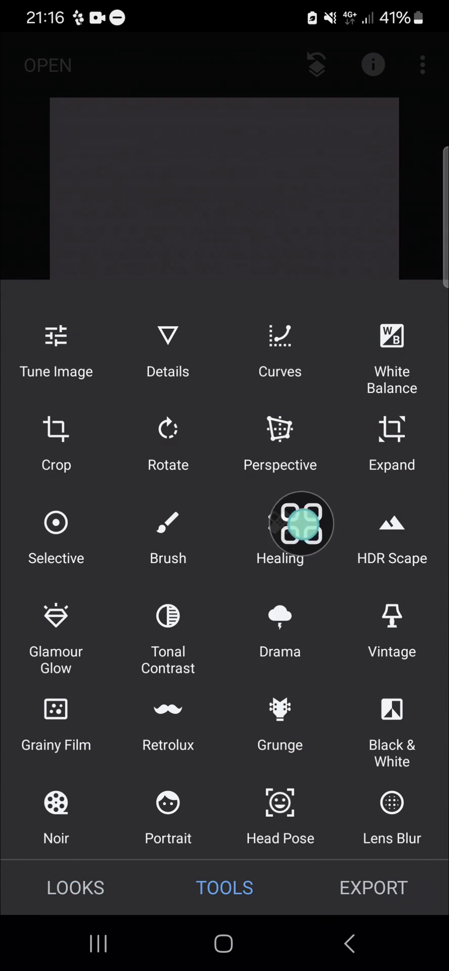
pyautogui.click(280, 525)
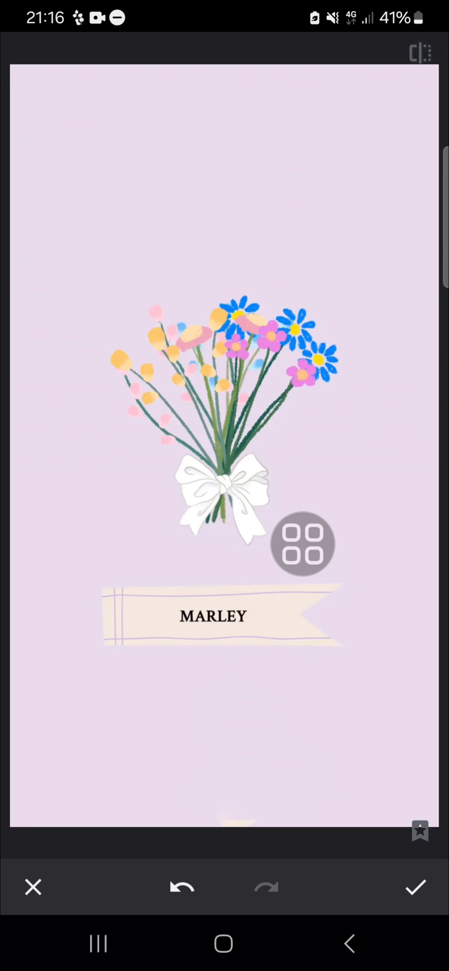
# - Apply the Healing edit and return to the main editor with the emoji-free image
pyautogui.moveTo(303, 544); pyautogui.dragTo(415, 791)
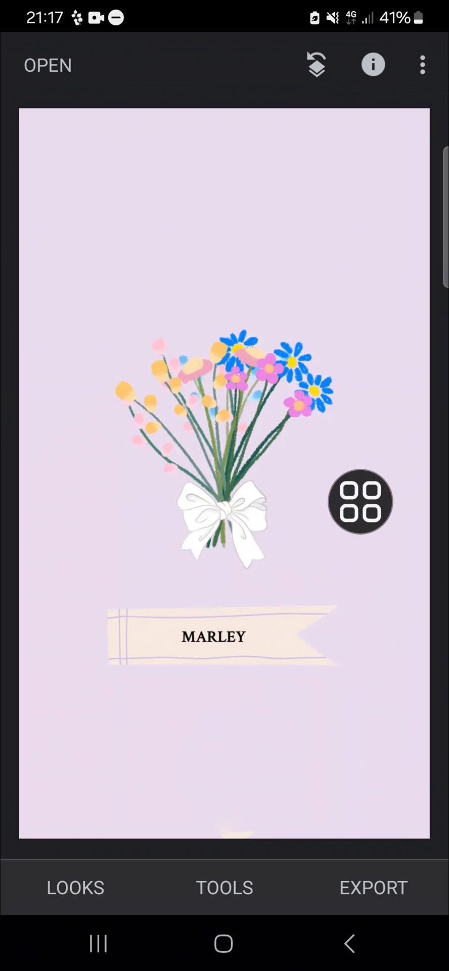
pyautogui.click(361, 502)
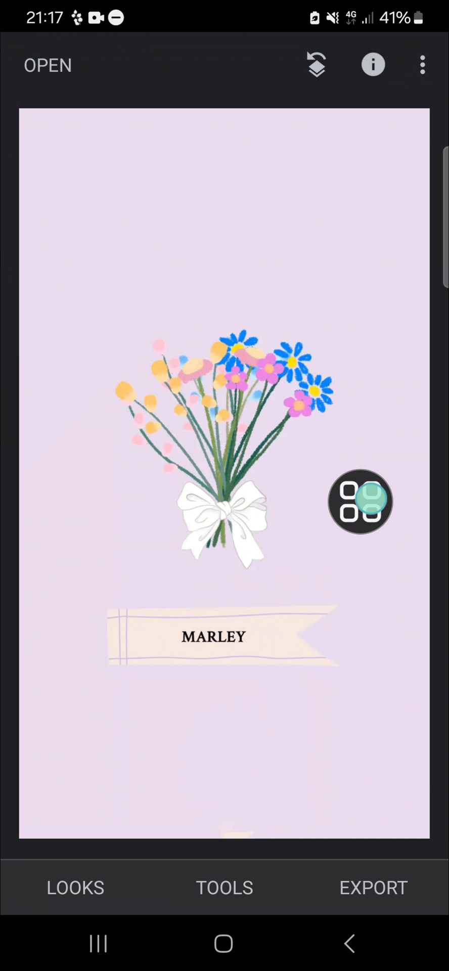